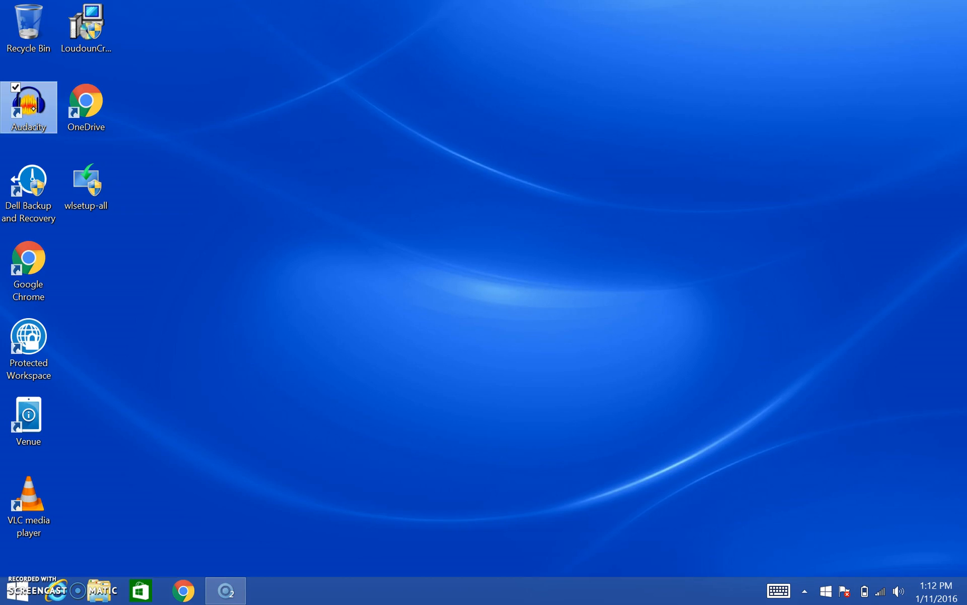
# Step: Open the installed apps list and scroll across to find Epic Pen
pyautogui.click(825, 590)
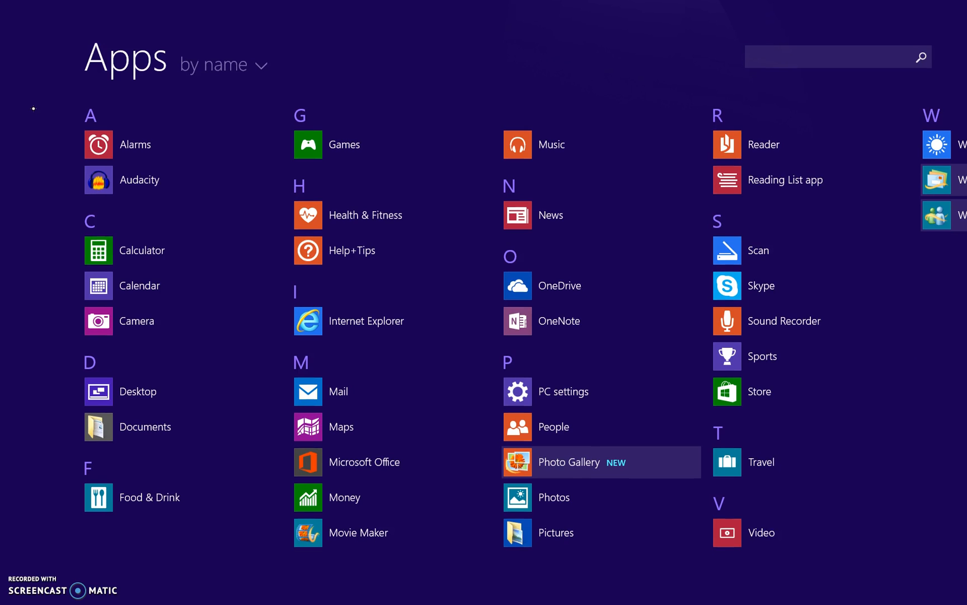
pyautogui.hscroll(3)
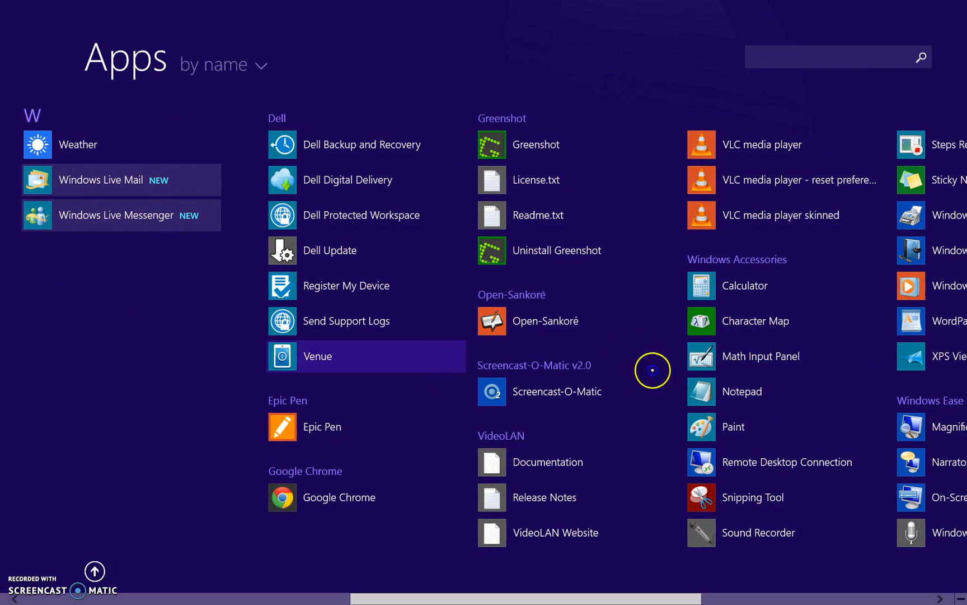
pyautogui.moveTo(622, 404)
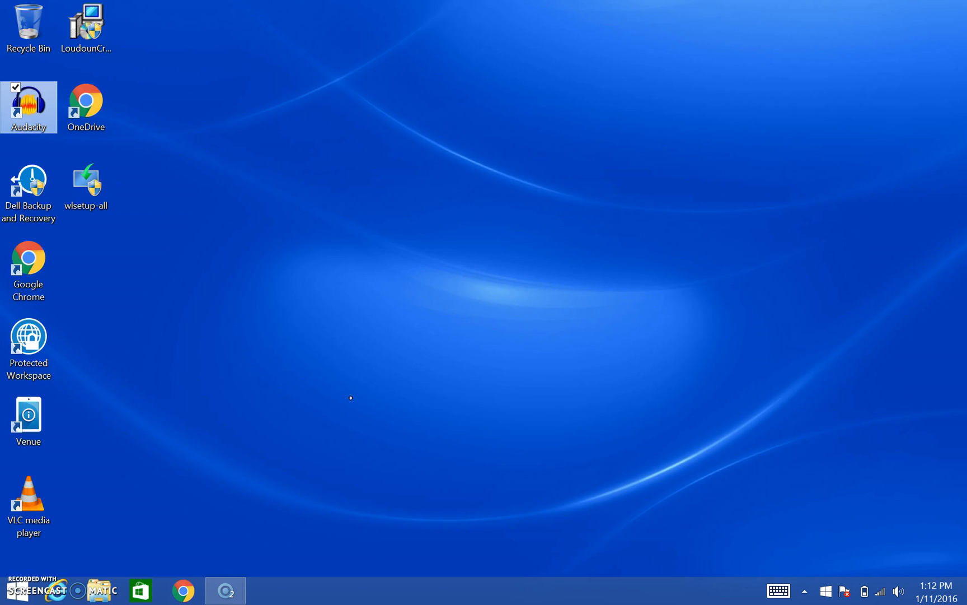
pyautogui.click(825, 591)
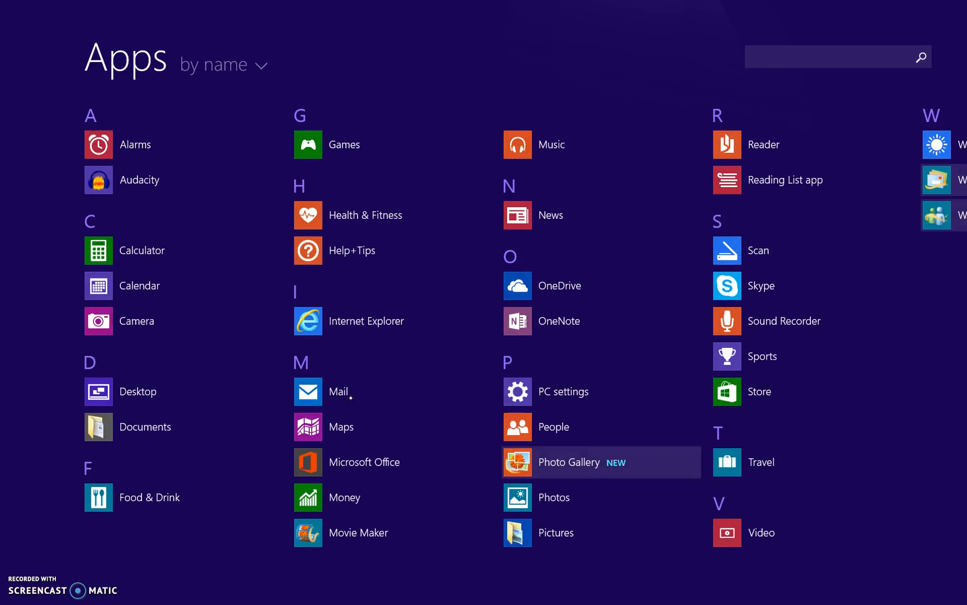
pyautogui.hscroll(3)
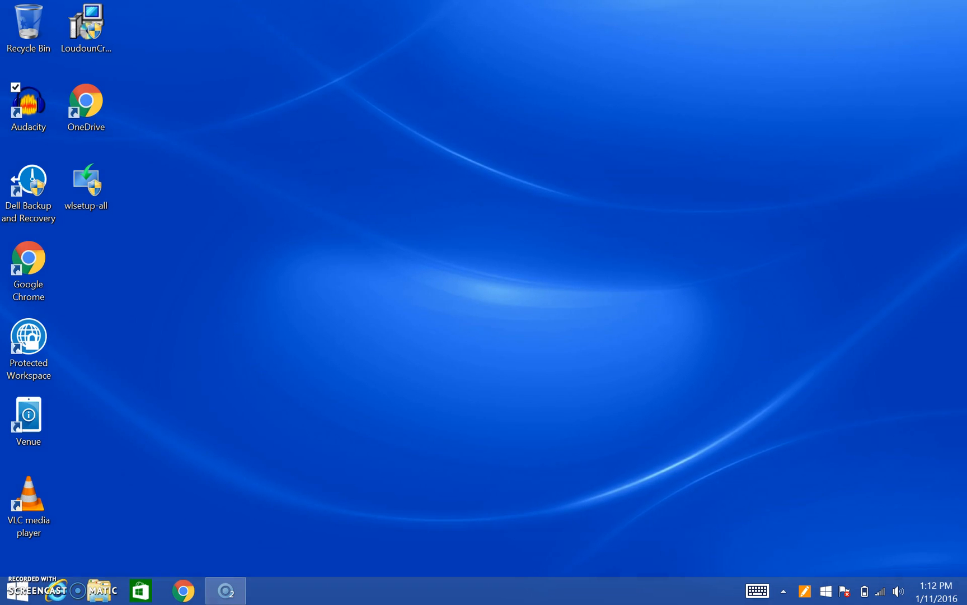
# Step: Show the Epic Pen tools, dismiss the update notice, and erase the test scribbles
pyautogui.click(267, 591)
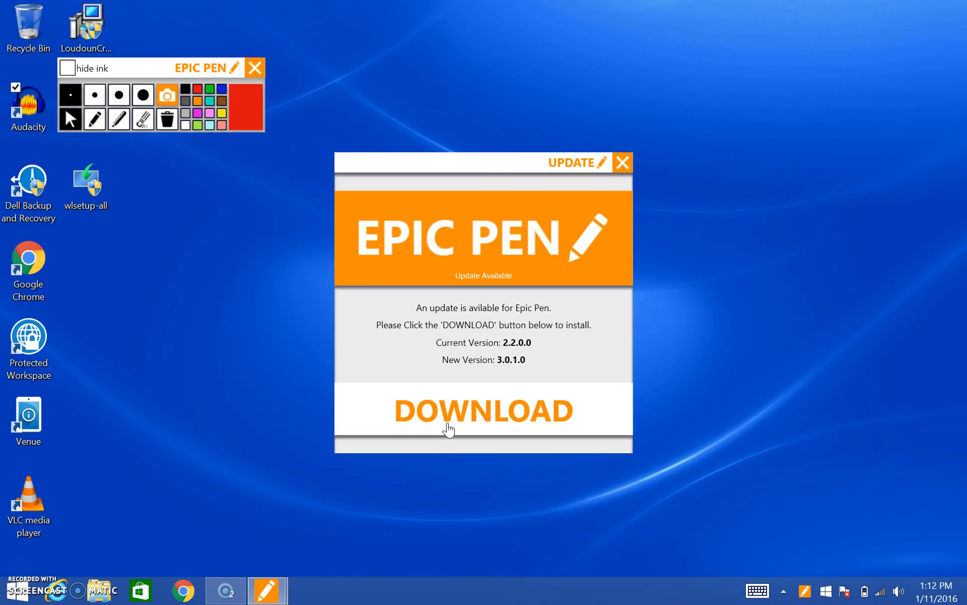
pyautogui.click(623, 162)
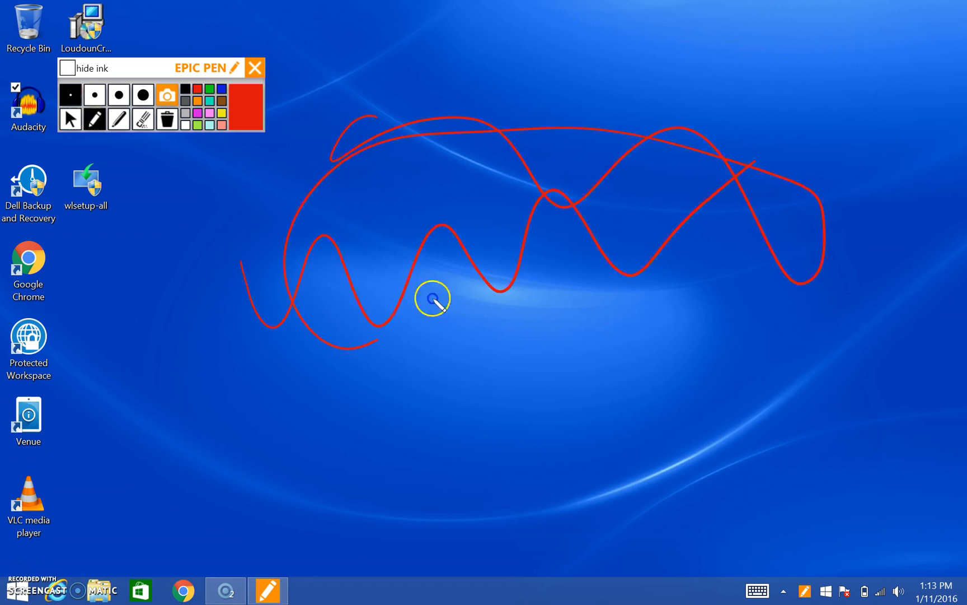
pyautogui.click(167, 119)
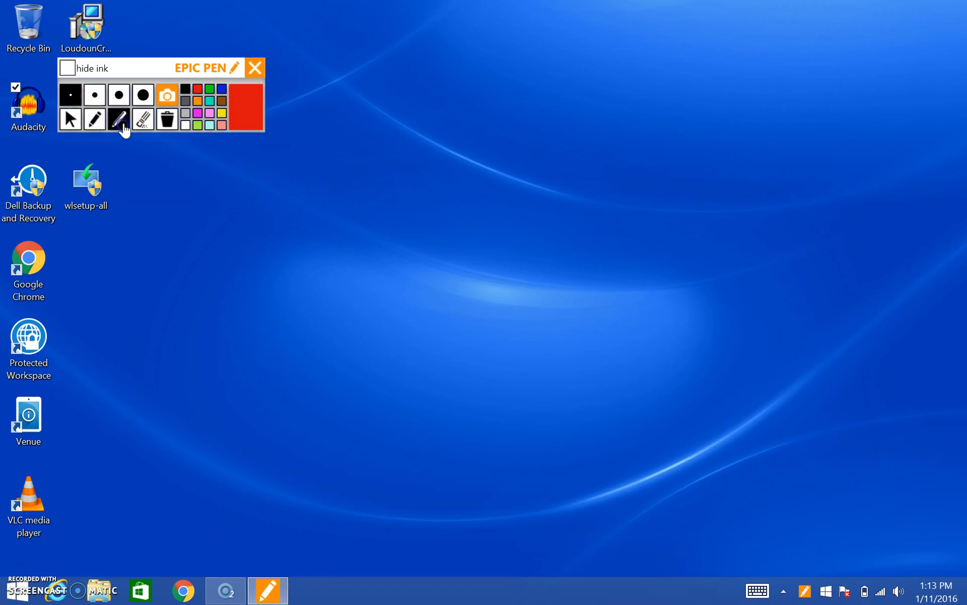
# Step: Switch Epic Pen to the pen tool for red handwriting
pyautogui.click(94, 119)
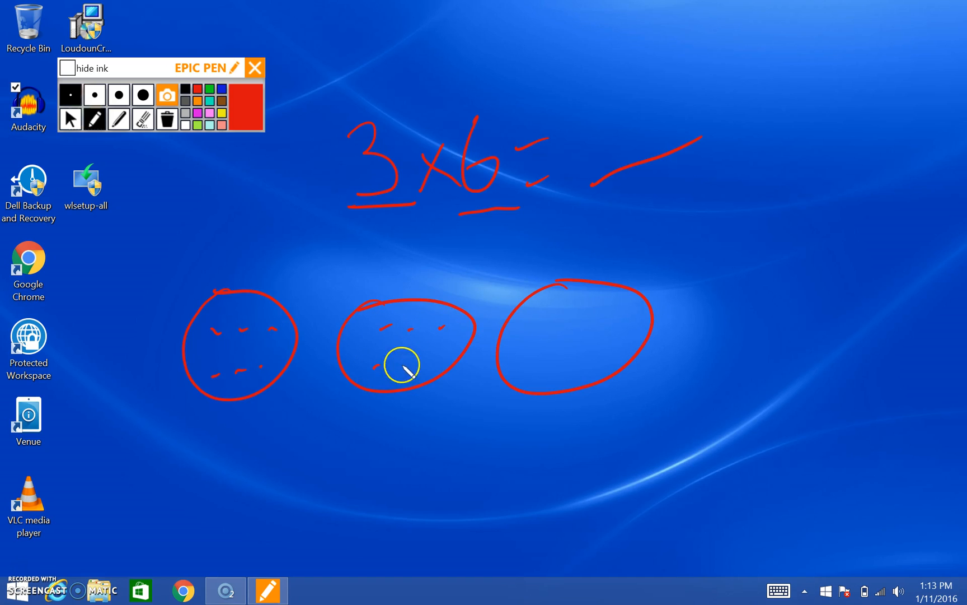
pyautogui.moveTo(560, 319)
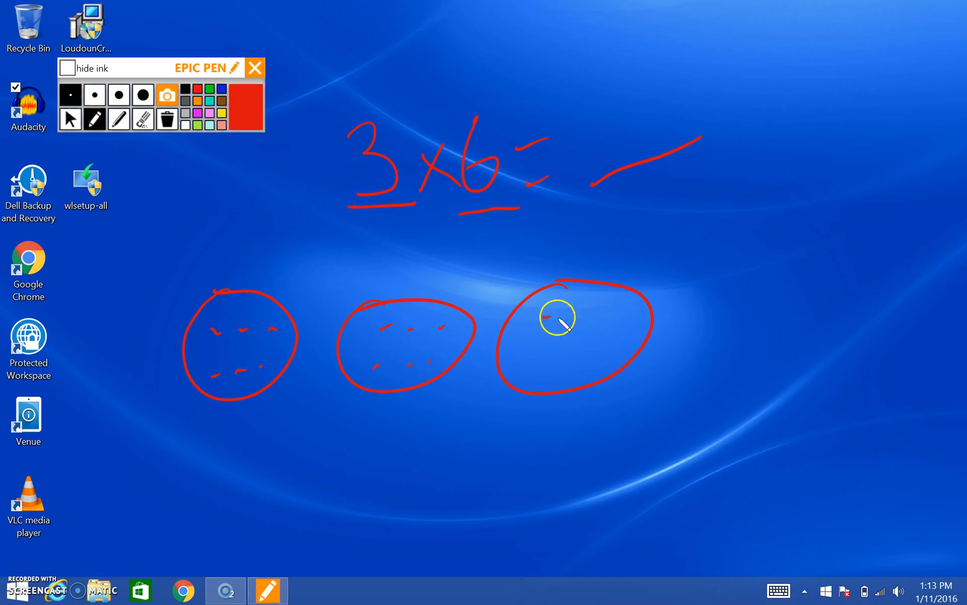